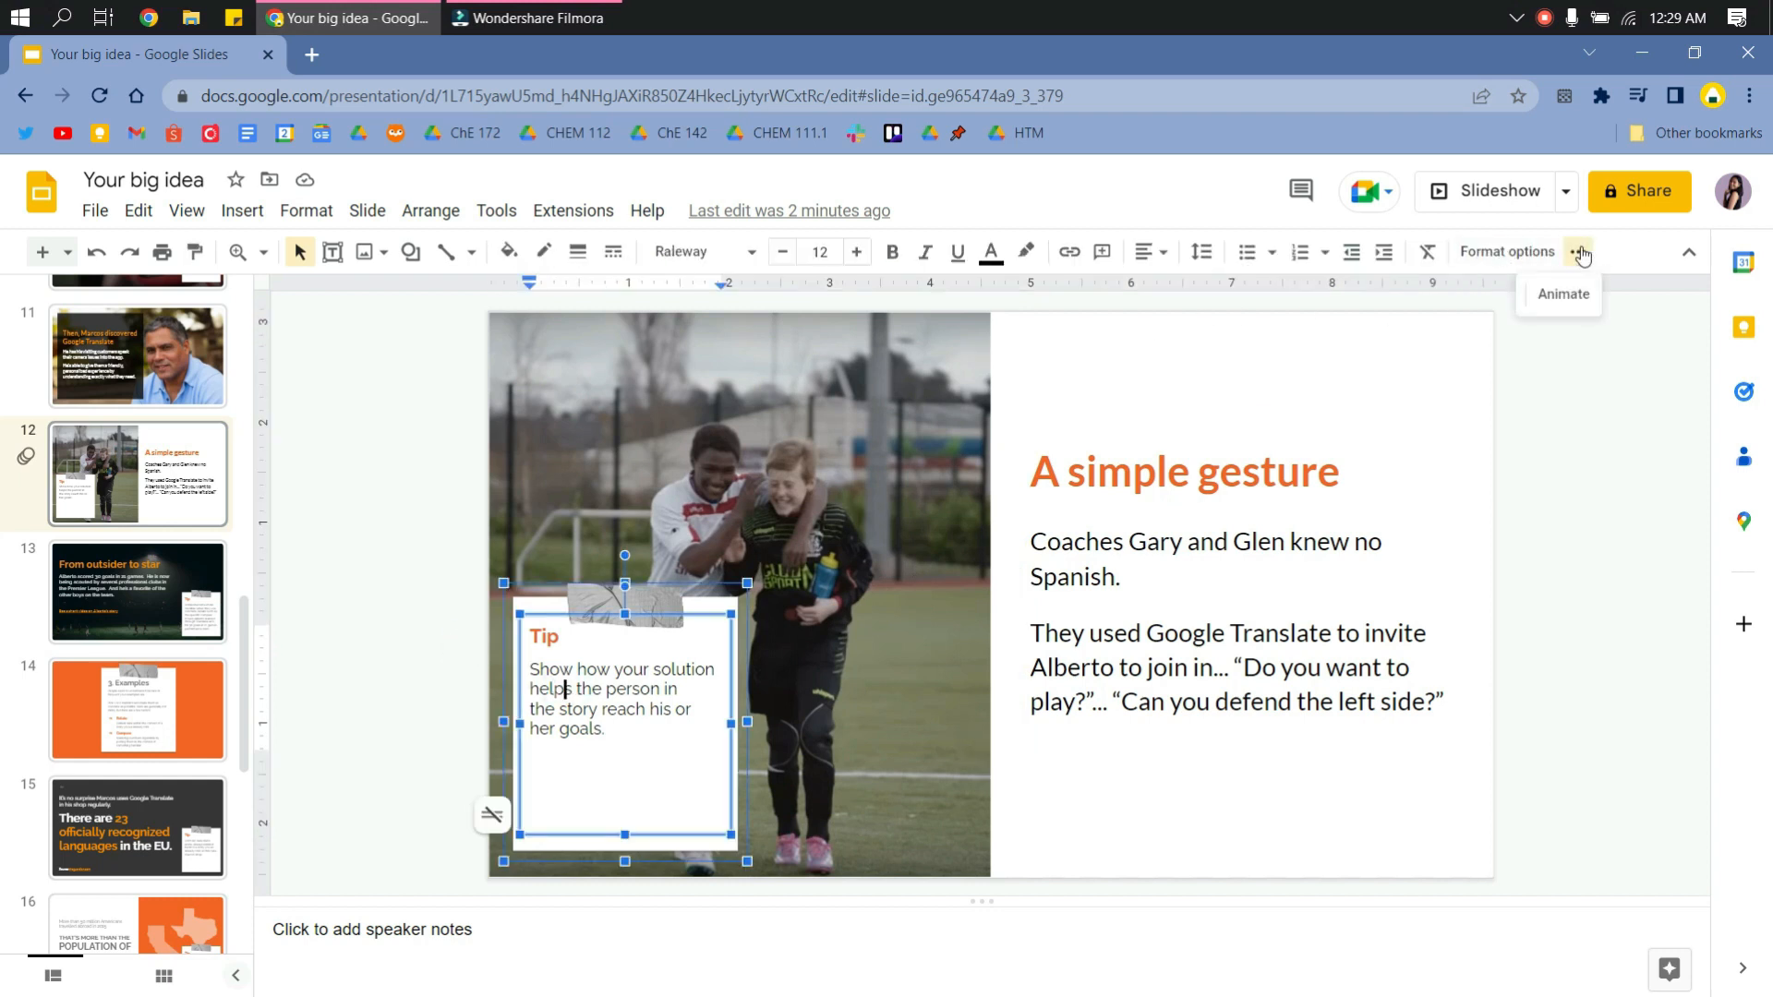
Add a second on-click Fade in animation to the Tip box on slide 12.
left_click(1561, 293)
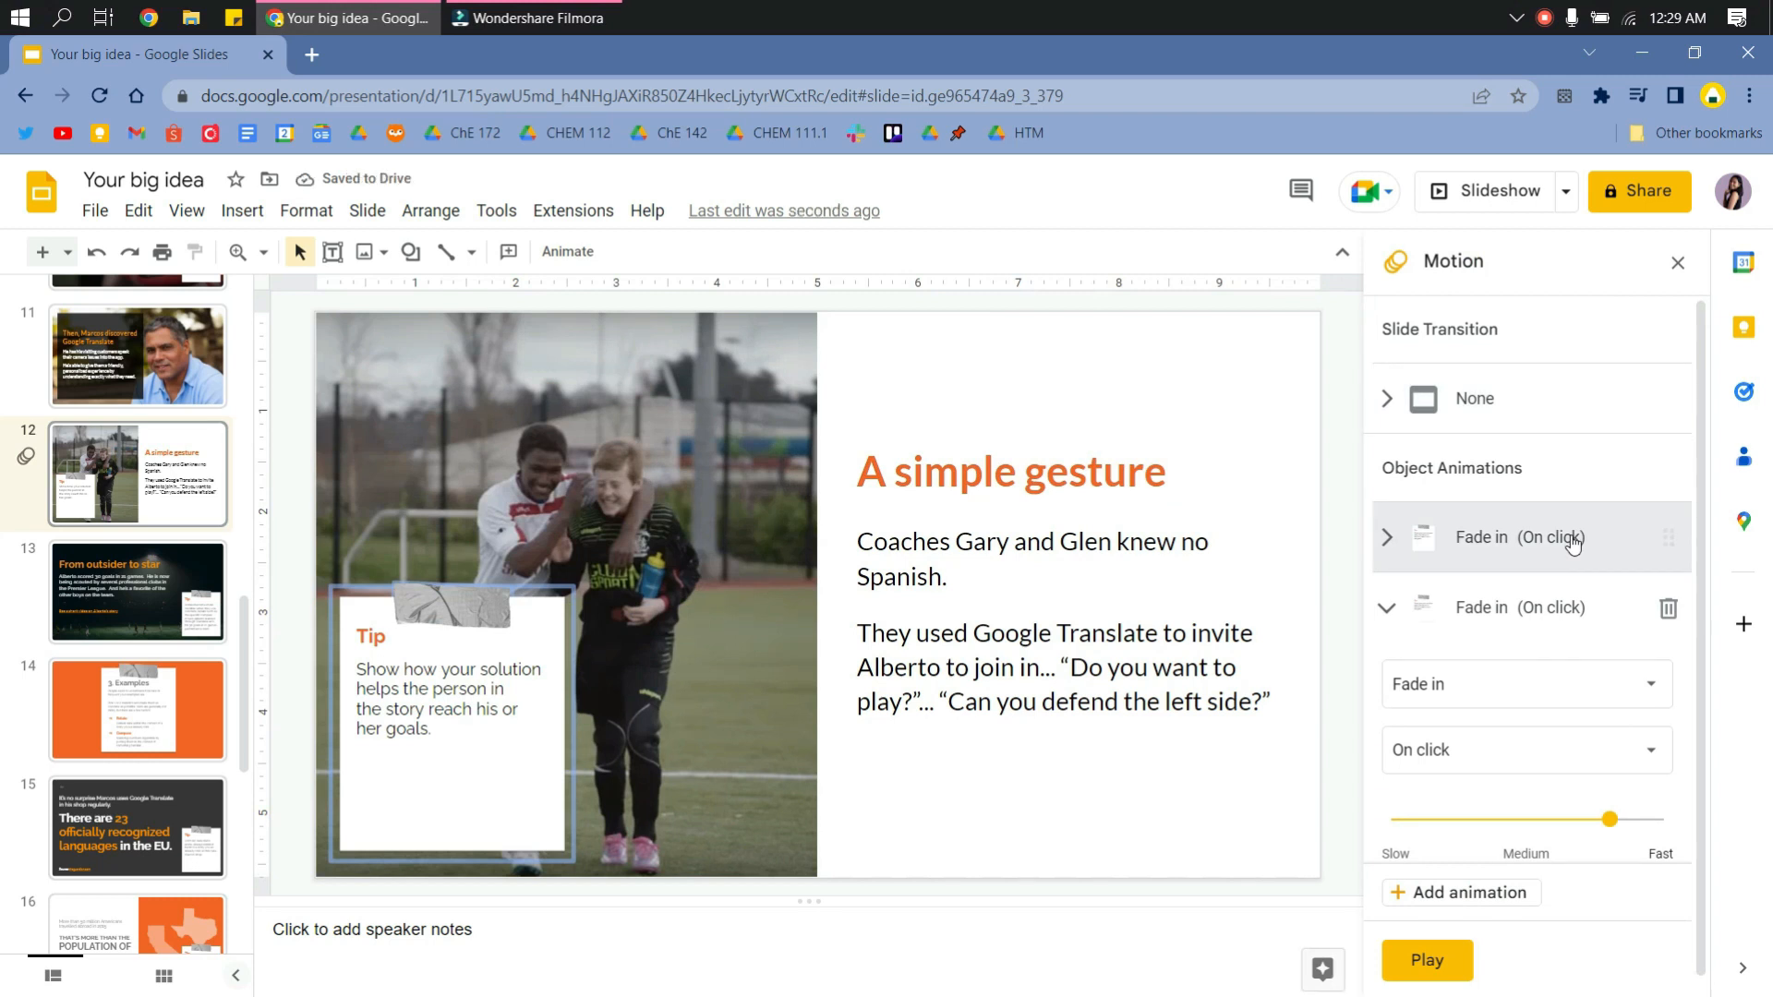
Change the Tip box's new animation from Fade in to Fly in from left.
left_click(1521, 683)
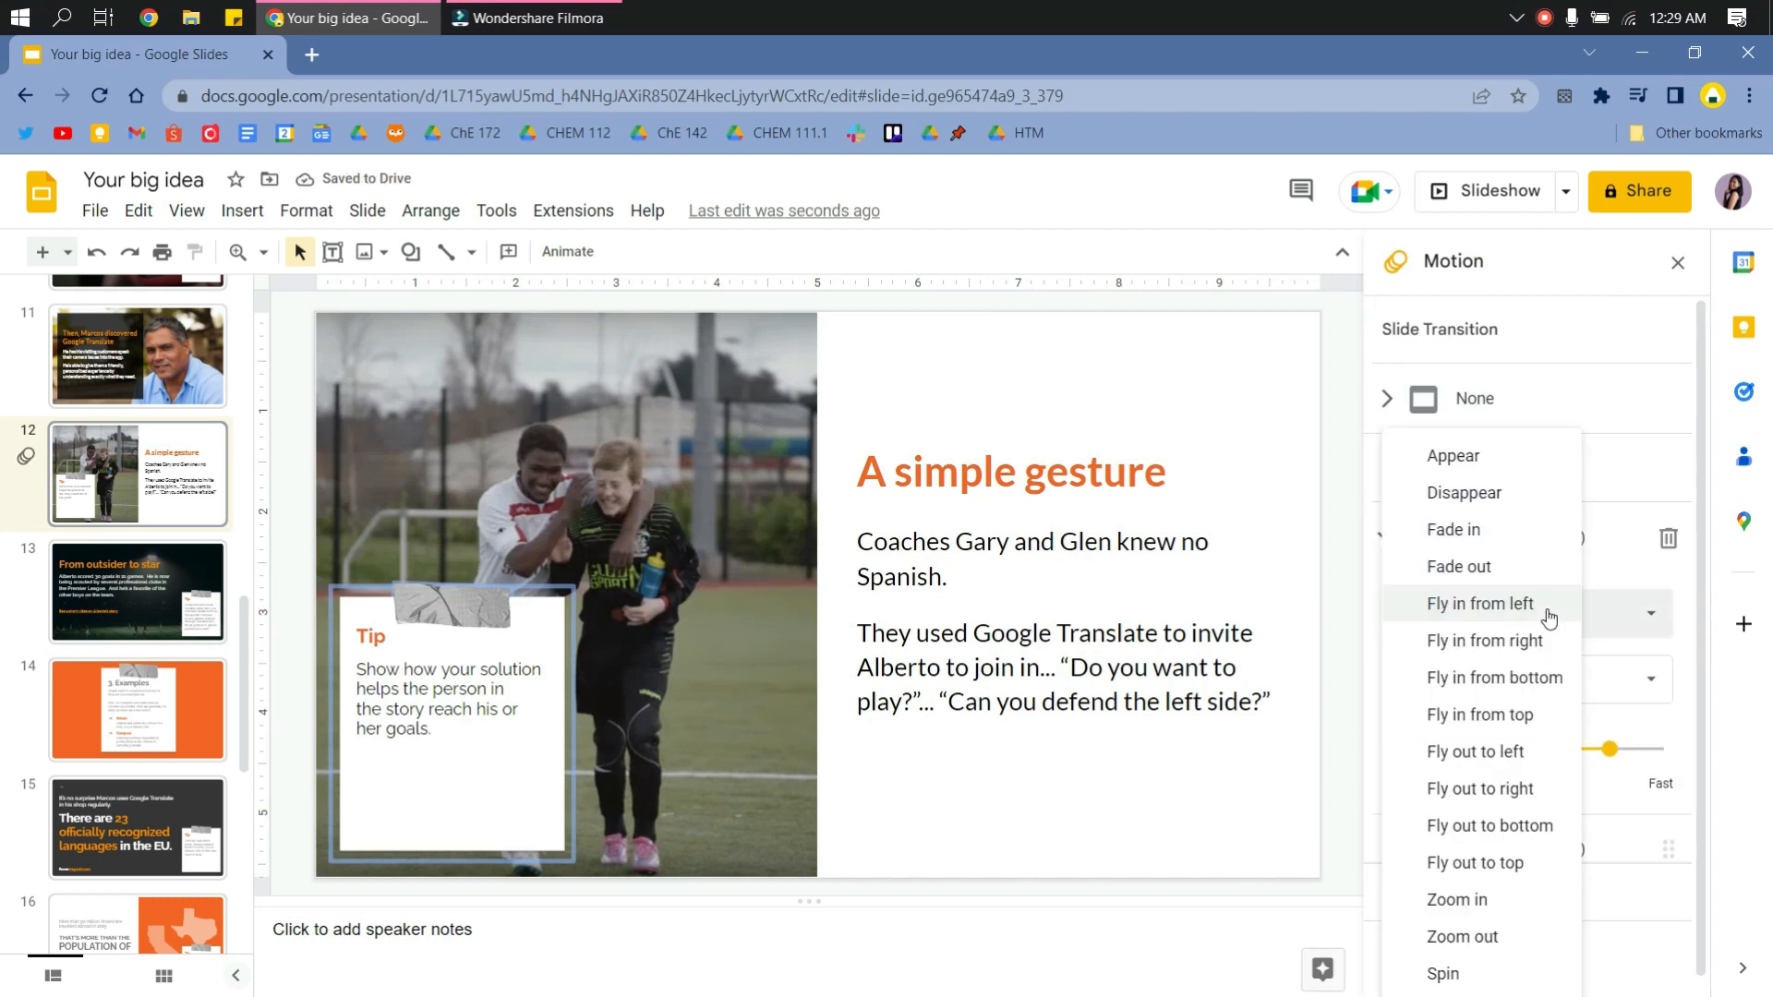
mouse_move(1483, 640)
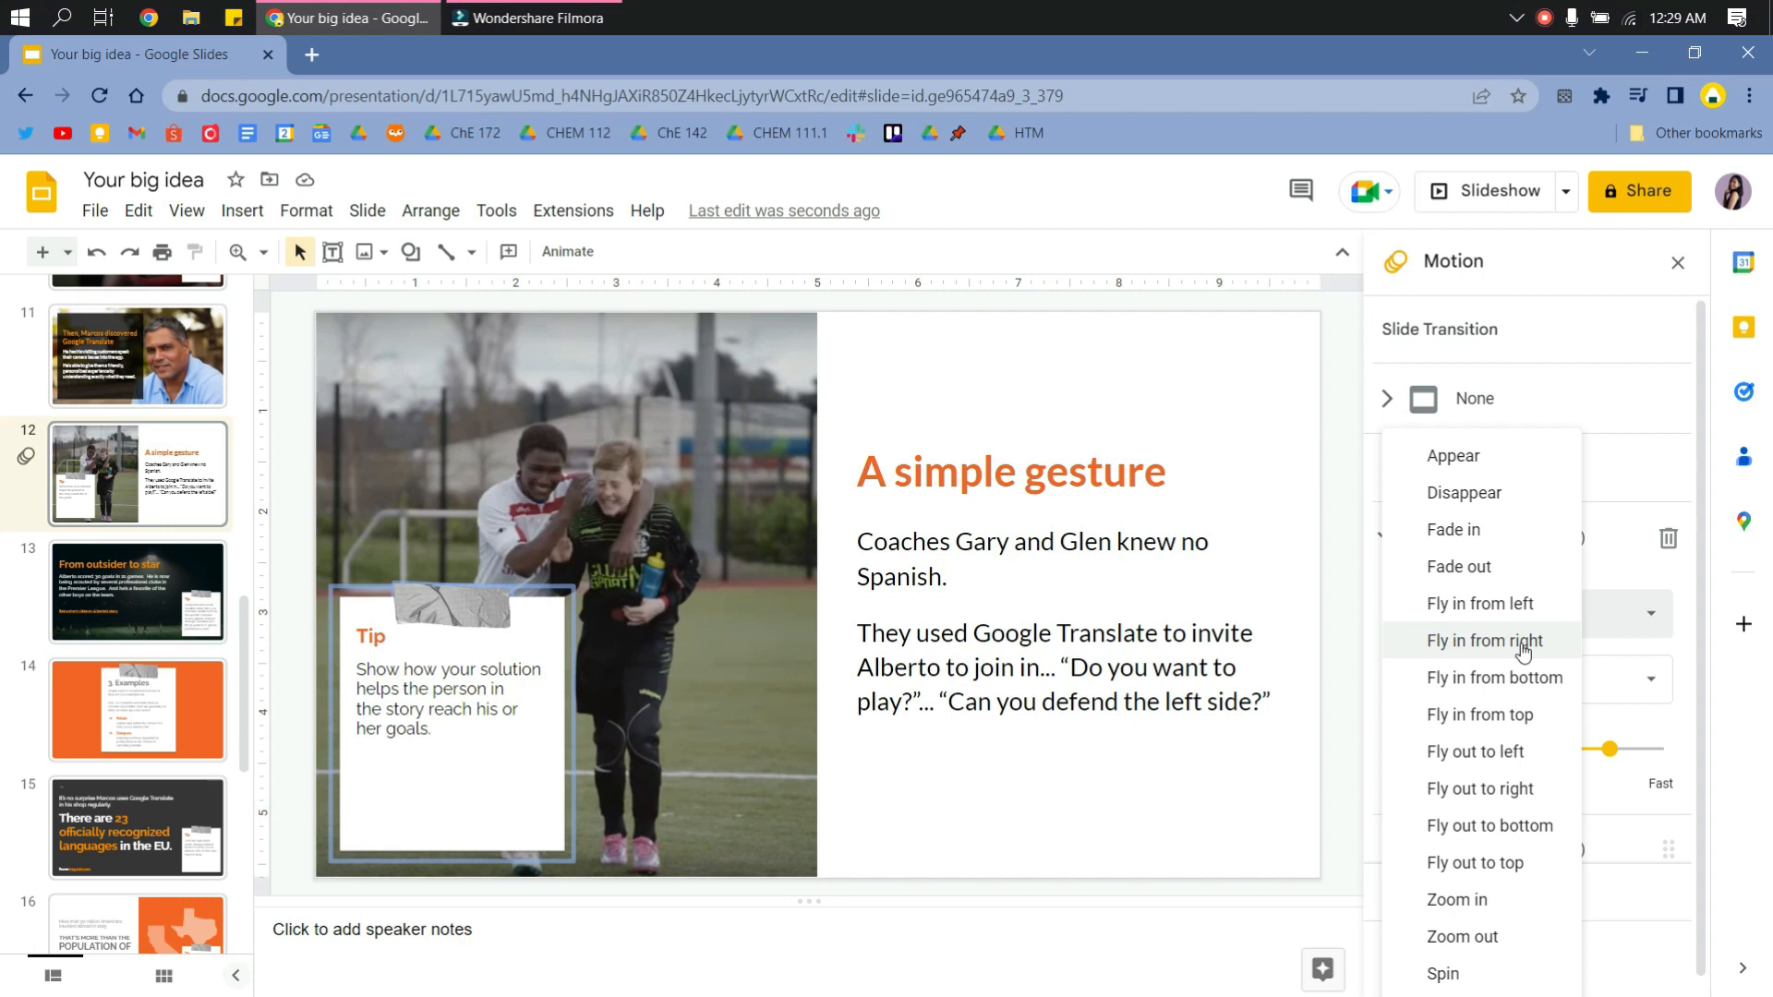
left_click(1477, 614)
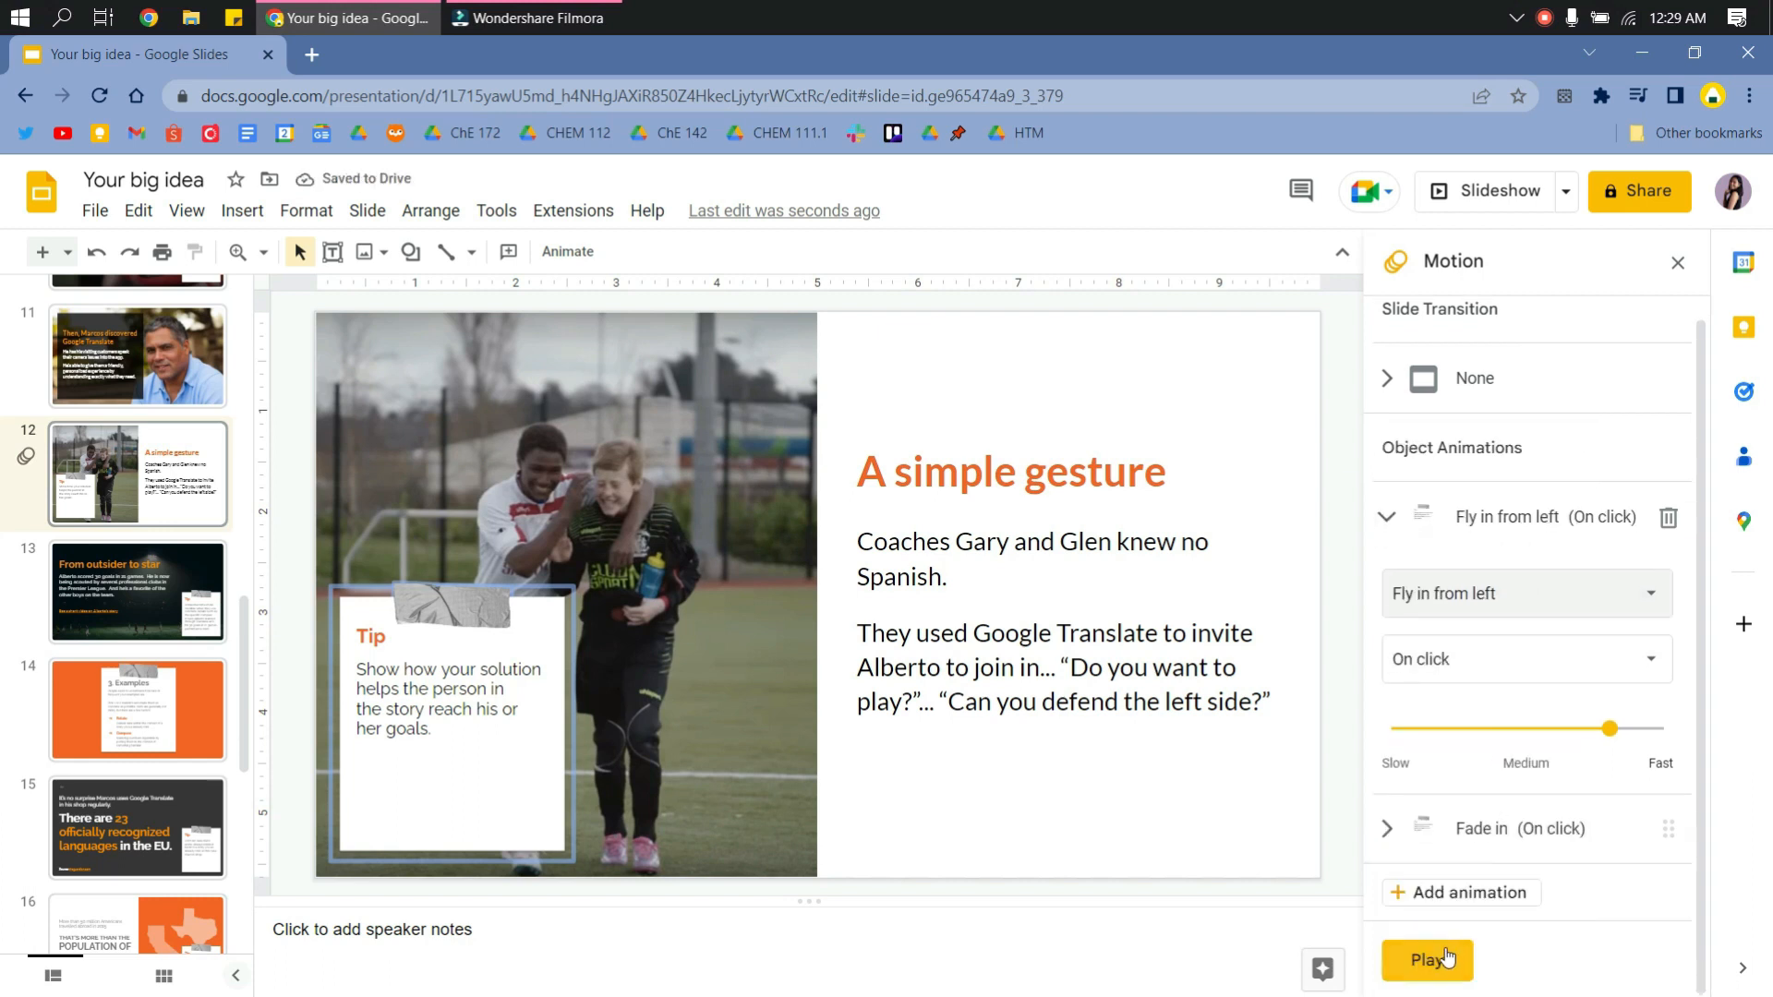
Play and then stop a preview of slide 12's animations.
left_click(1426, 959)
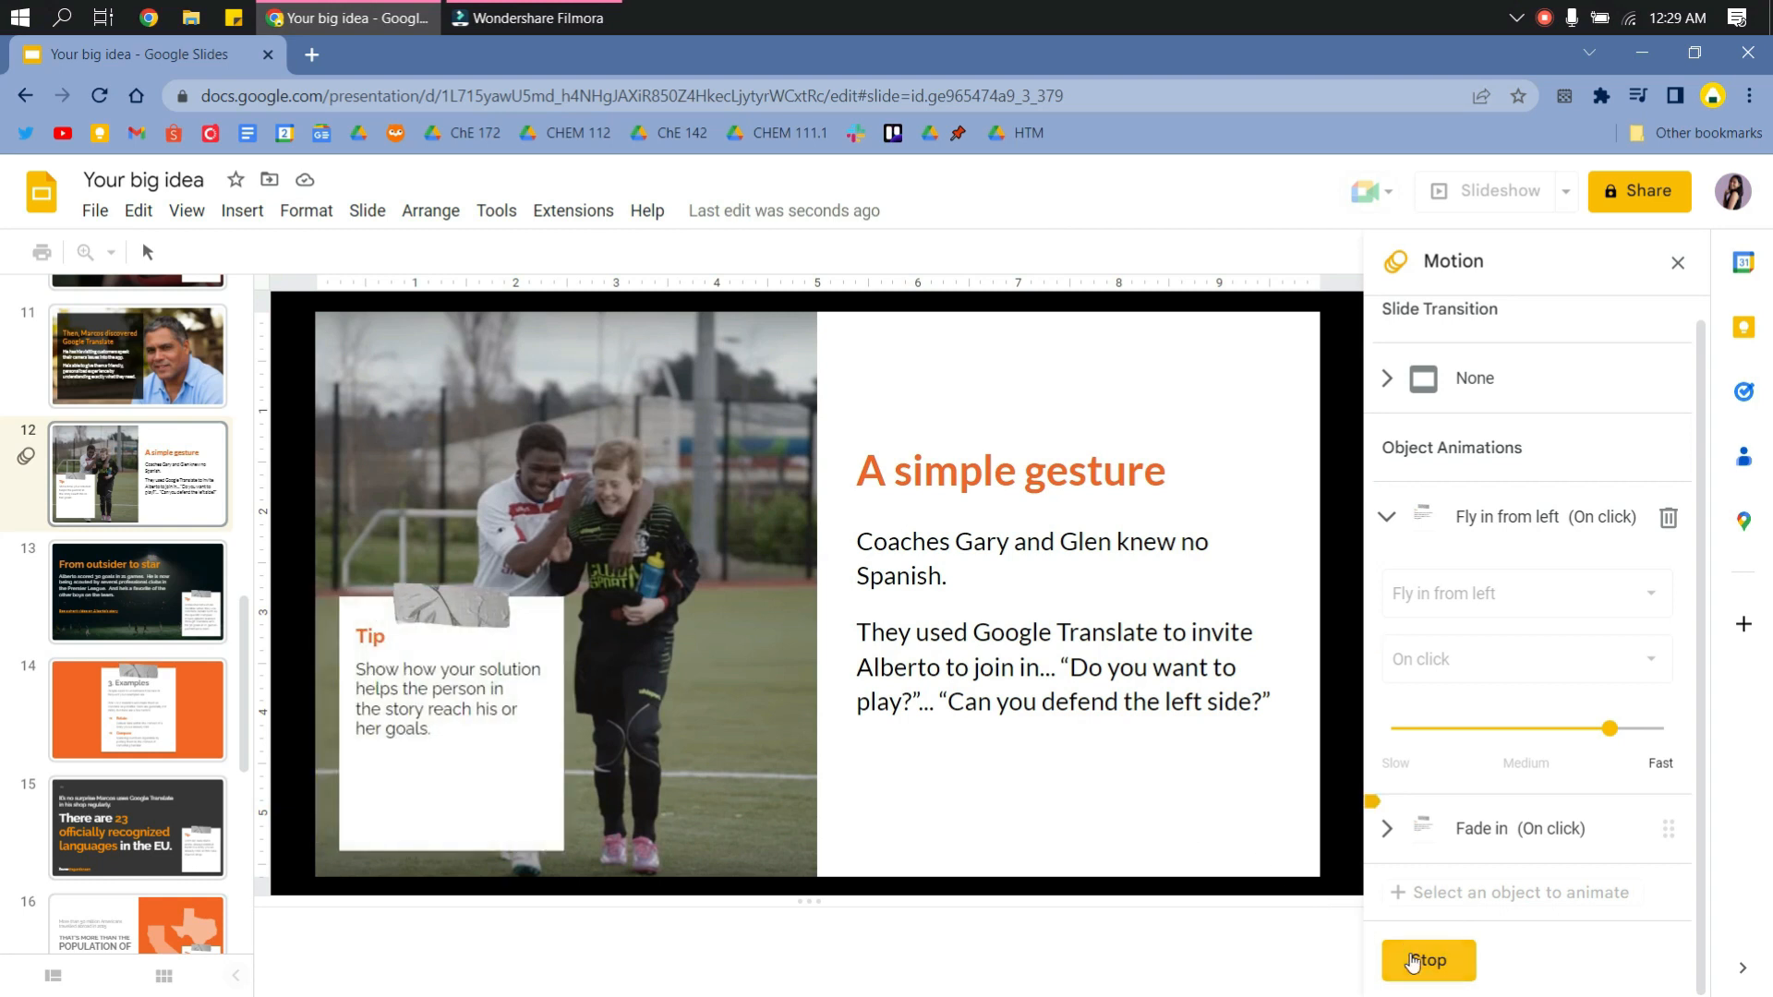
left_click(1426, 962)
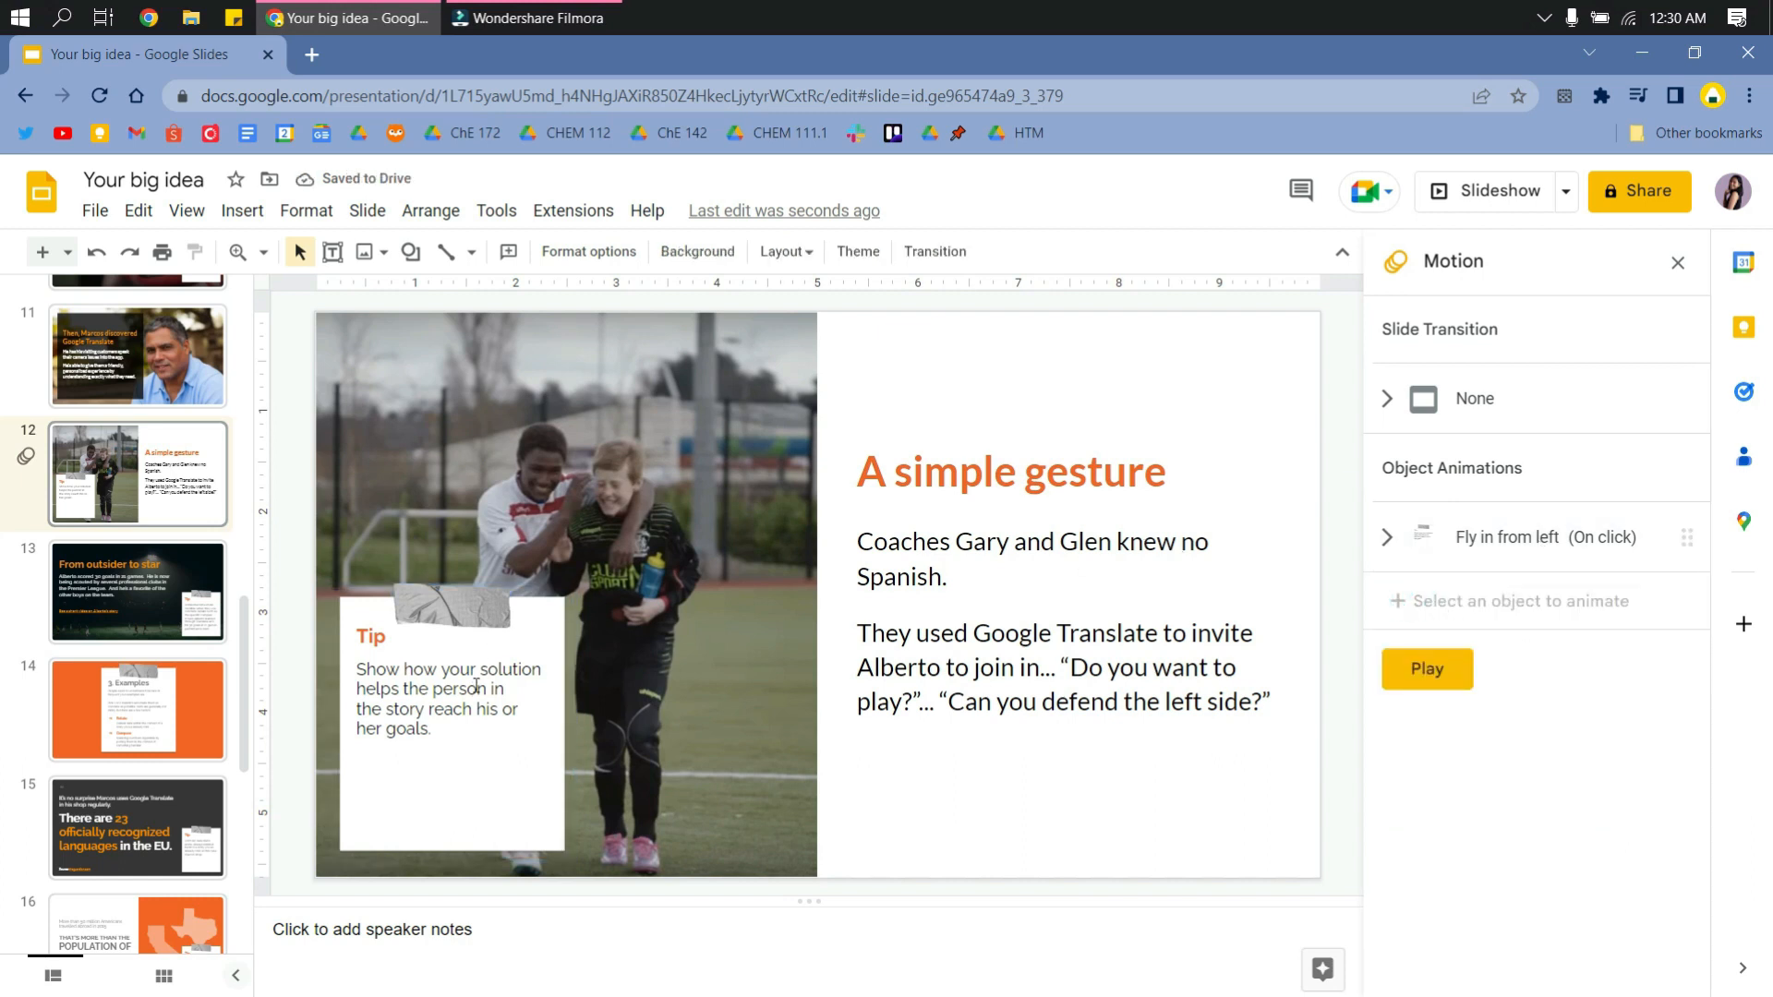
Give the right-hand text box a Fly in from right animation and preview the slide.
left_click(448, 698)
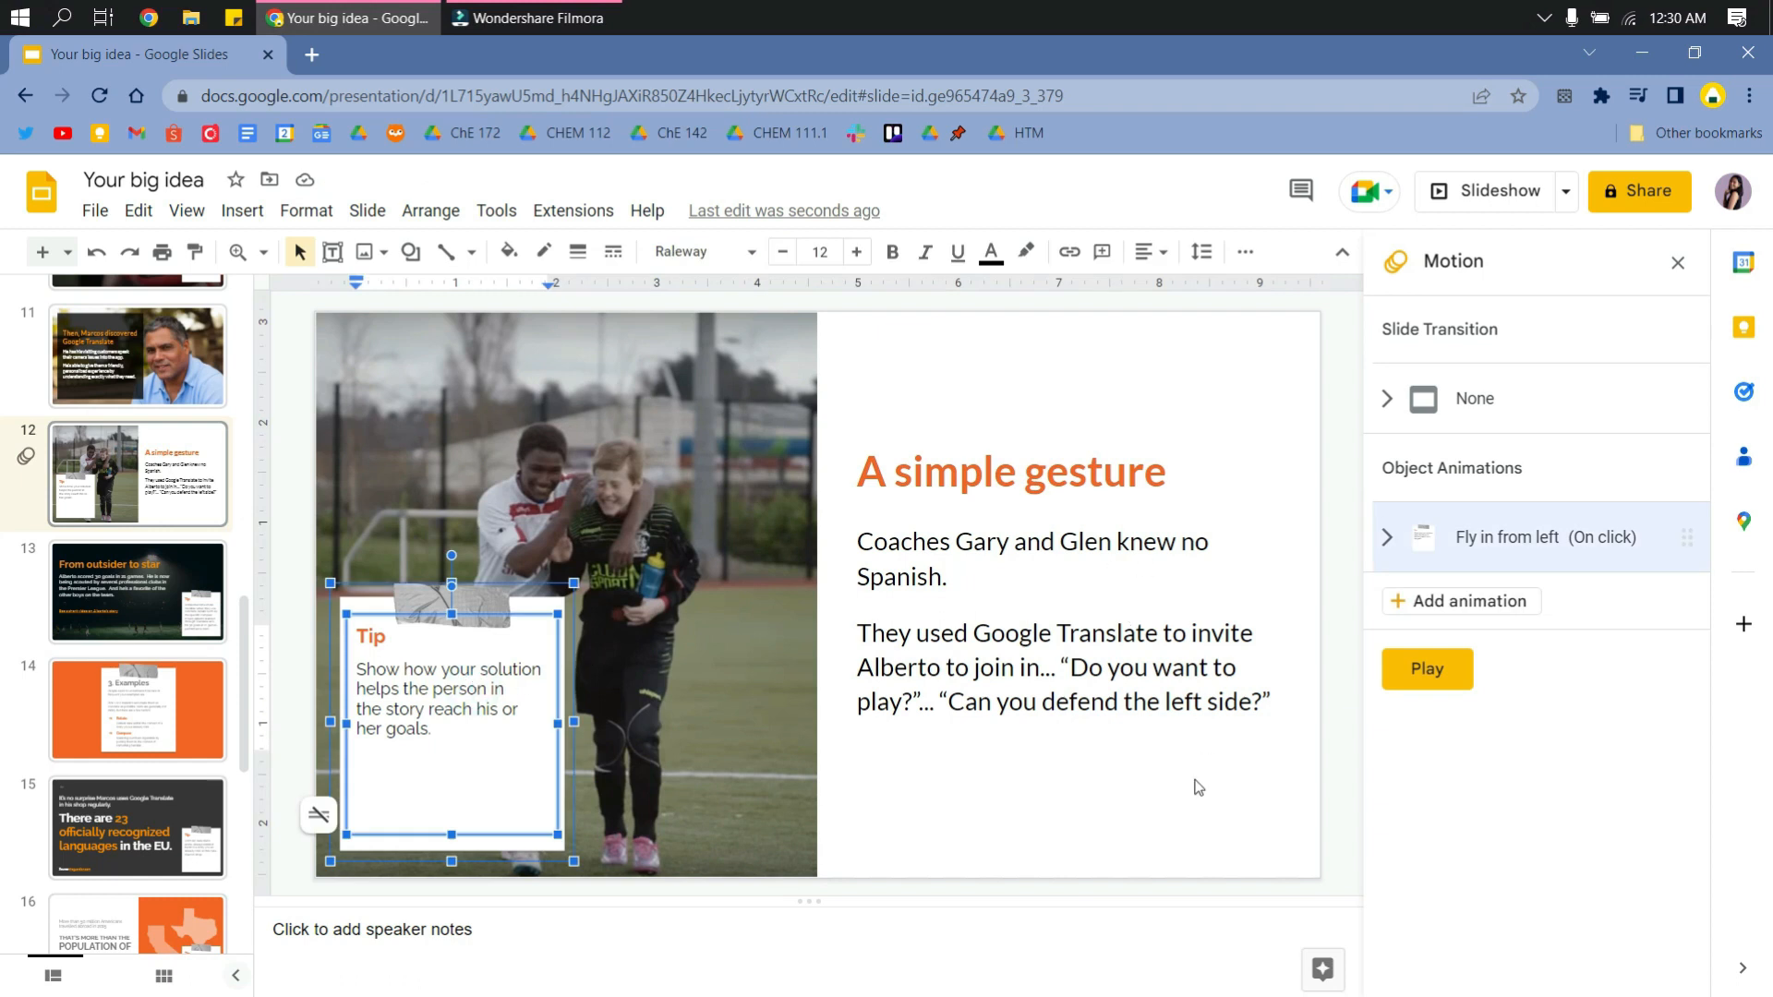
left_click(1081, 542)
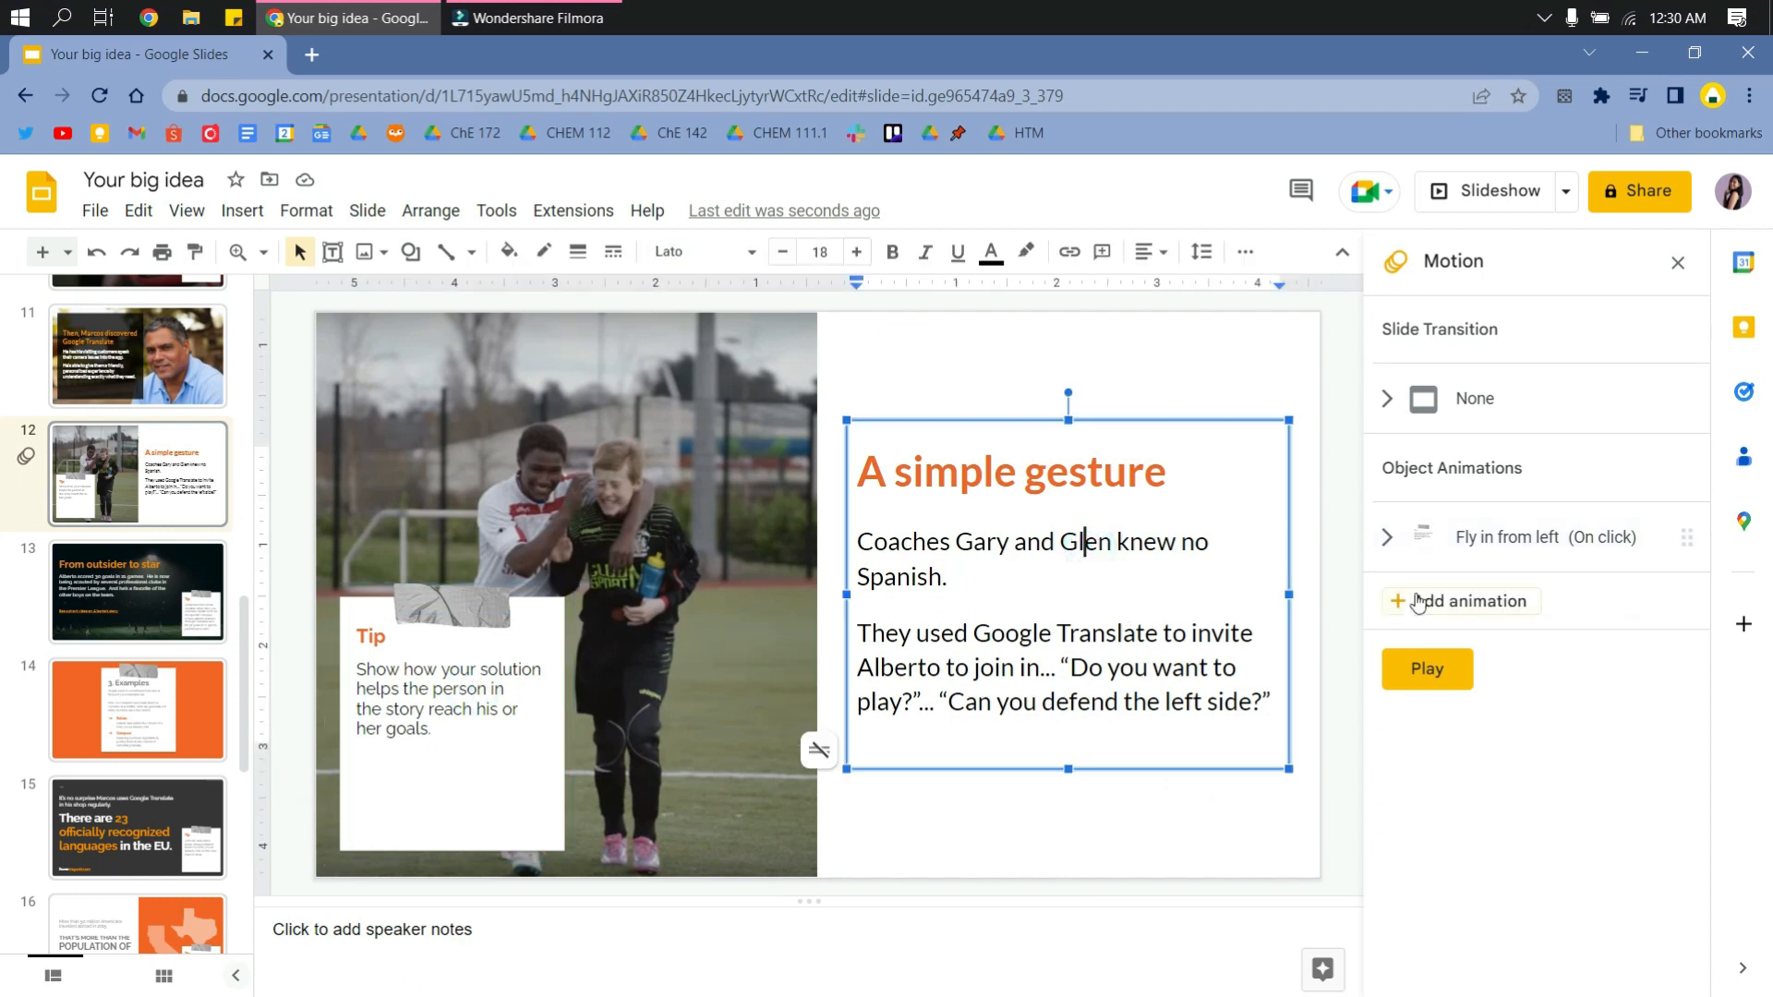
left_click(1471, 600)
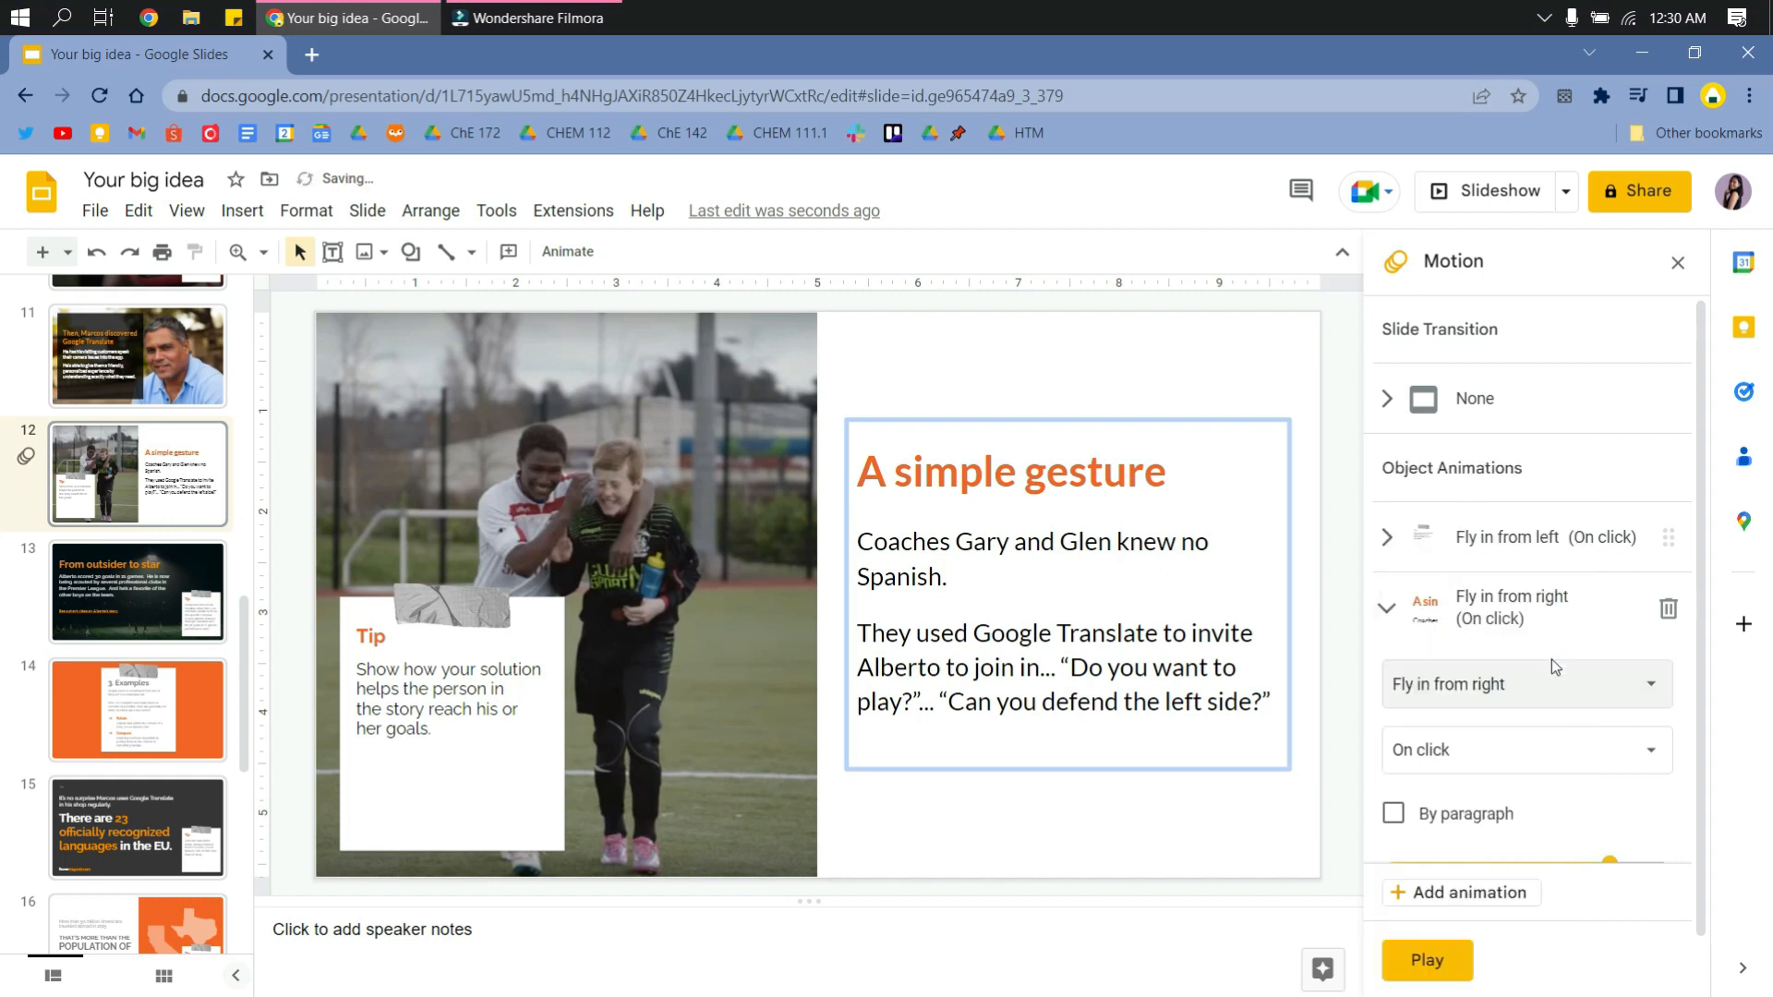
mouse_move(1424, 975)
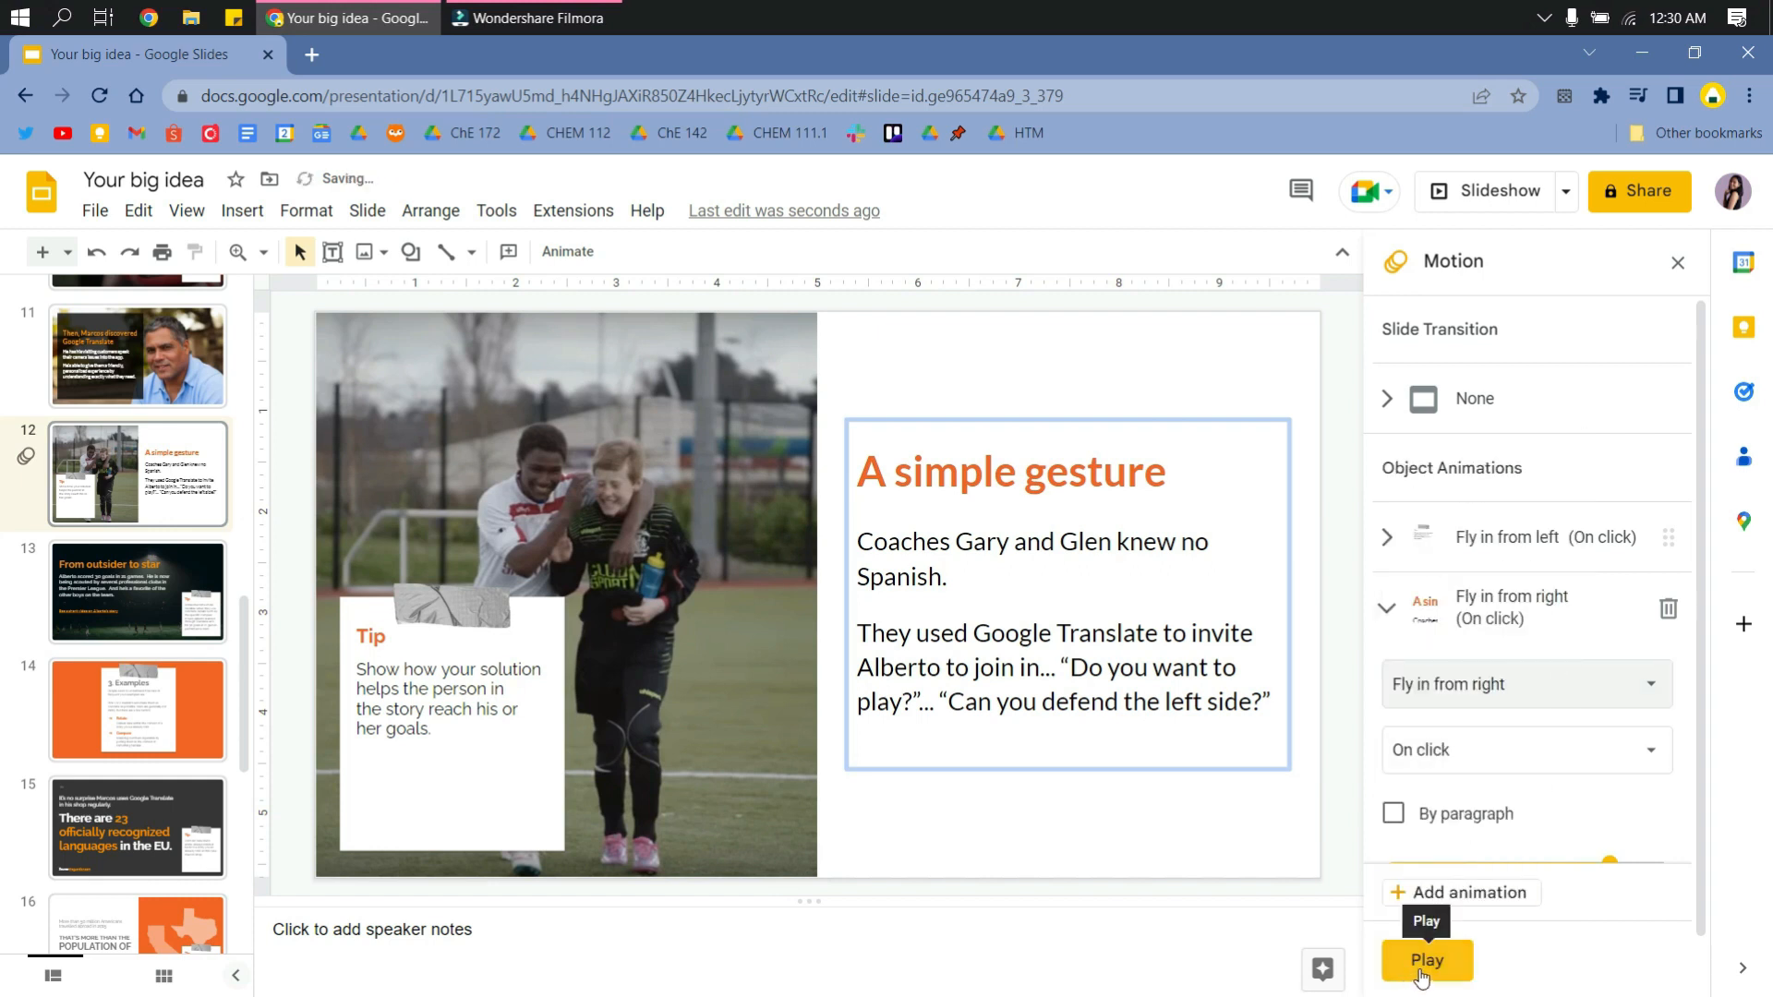
left_click(1426, 961)
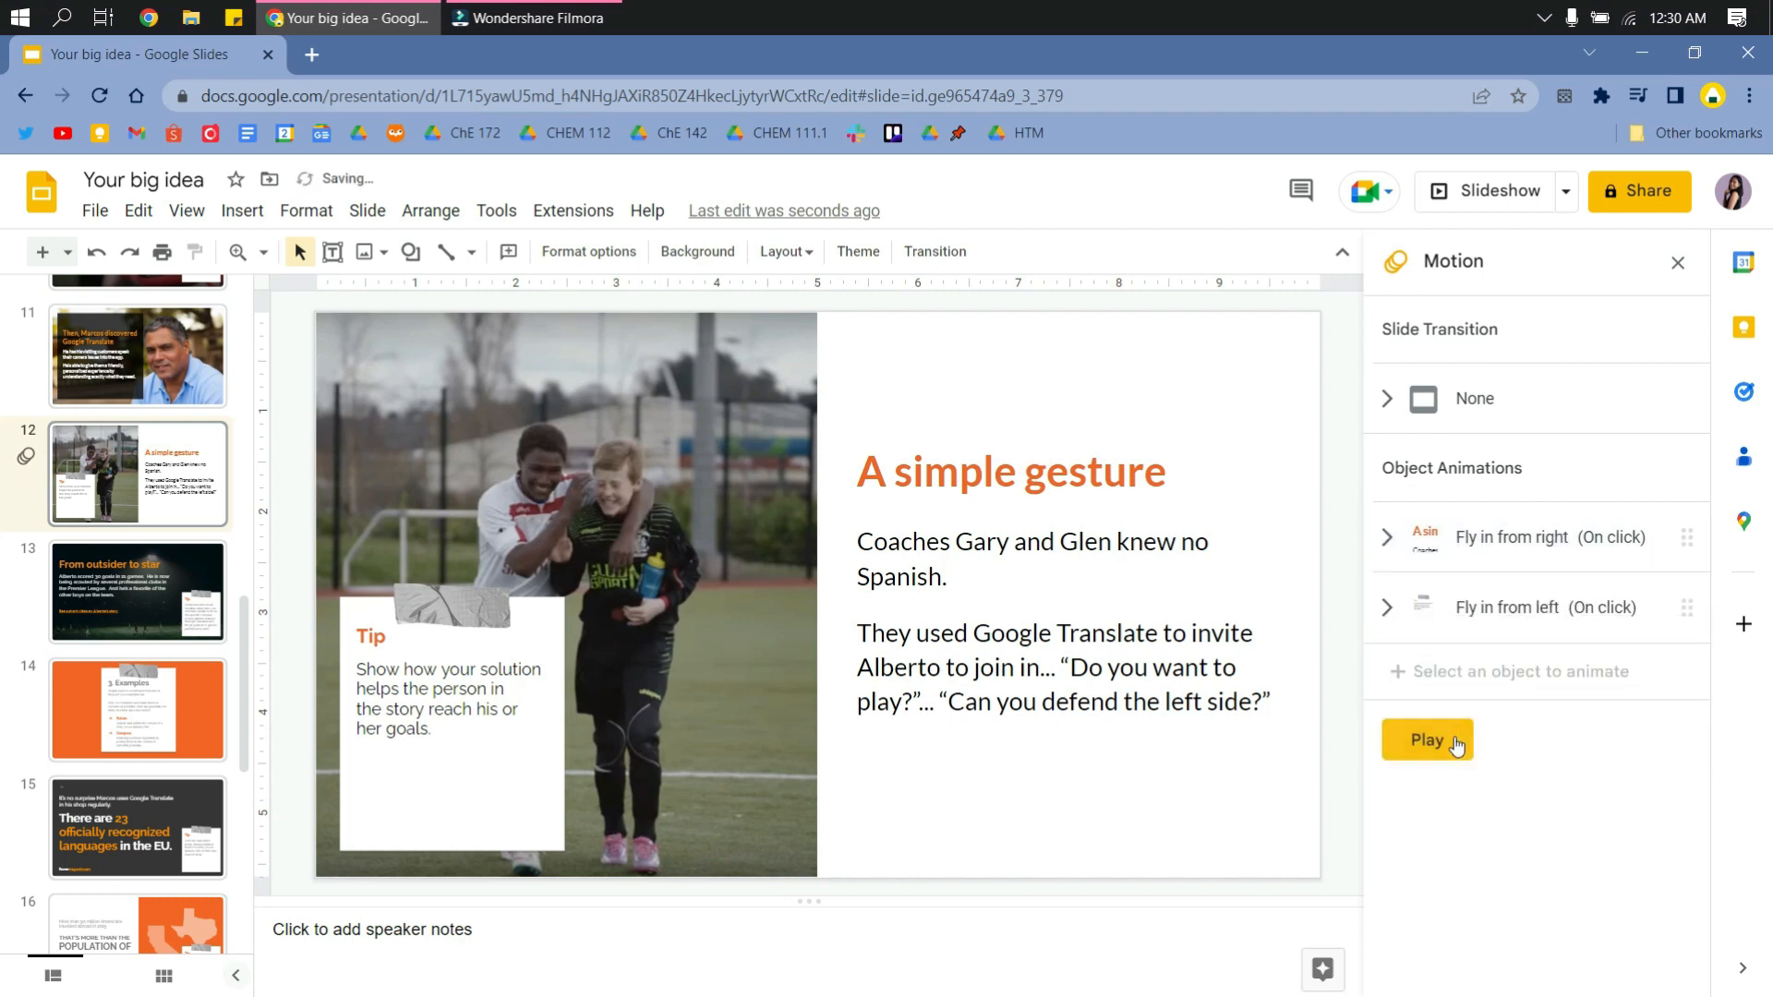
left_click(1429, 740)
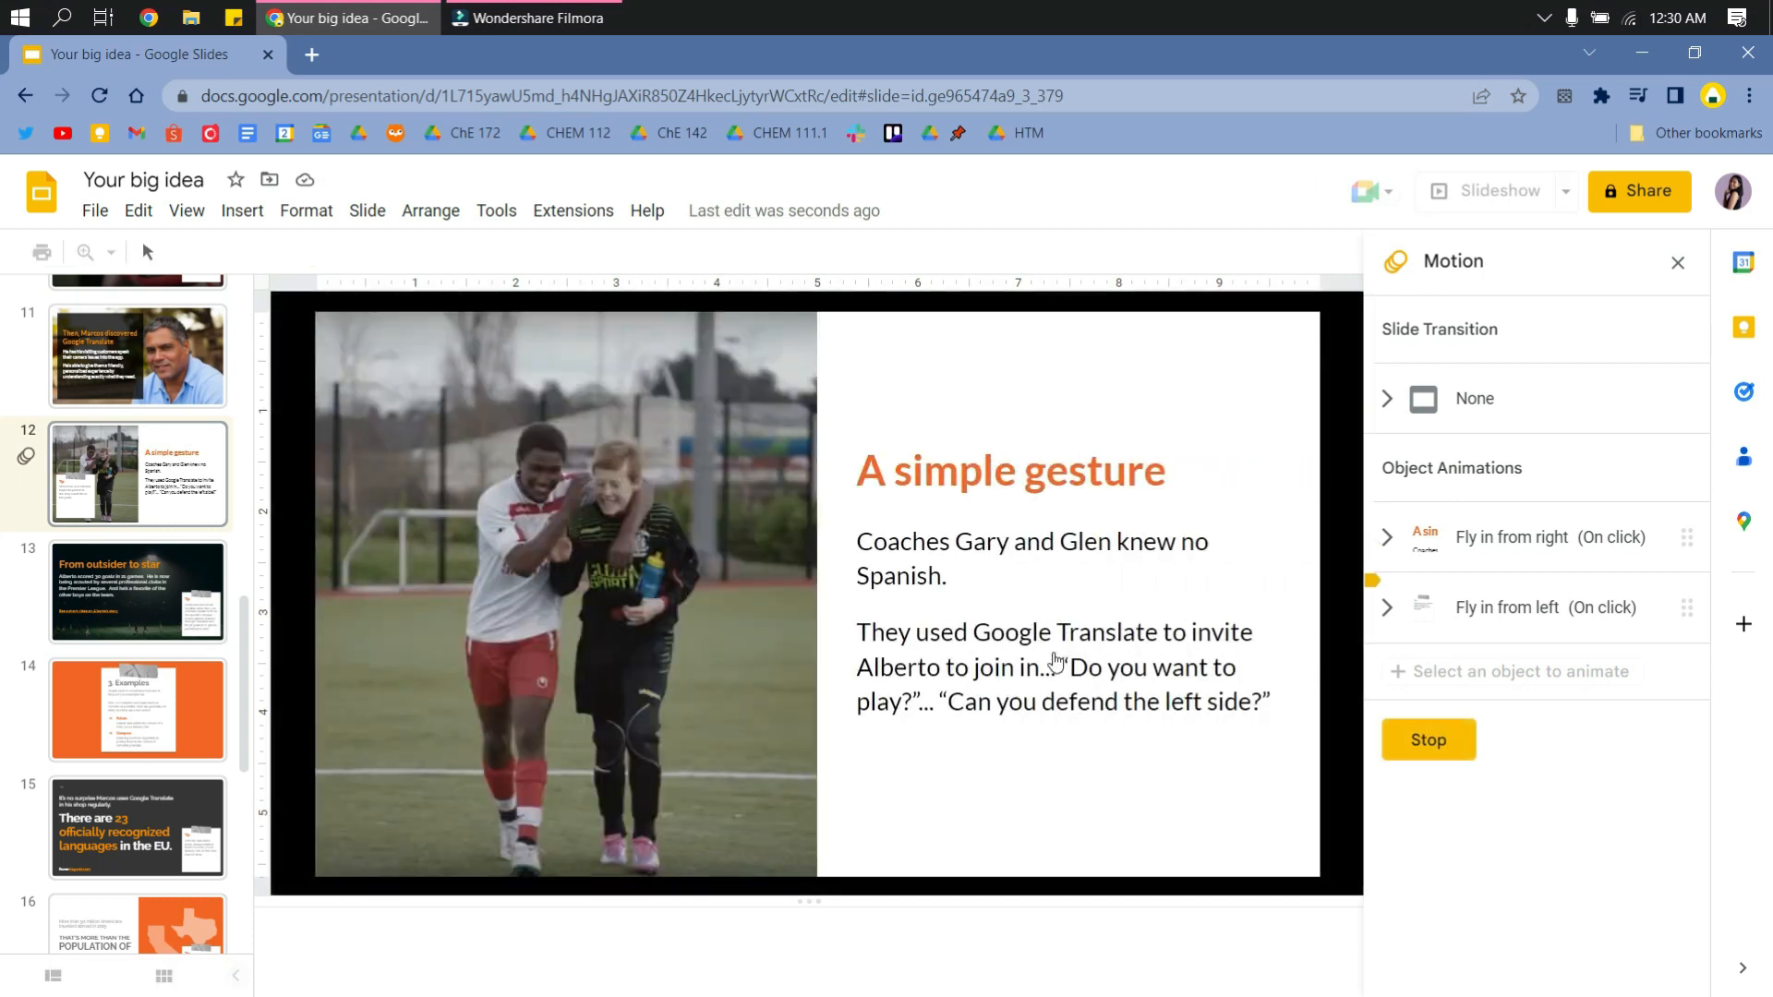
left_click(1427, 740)
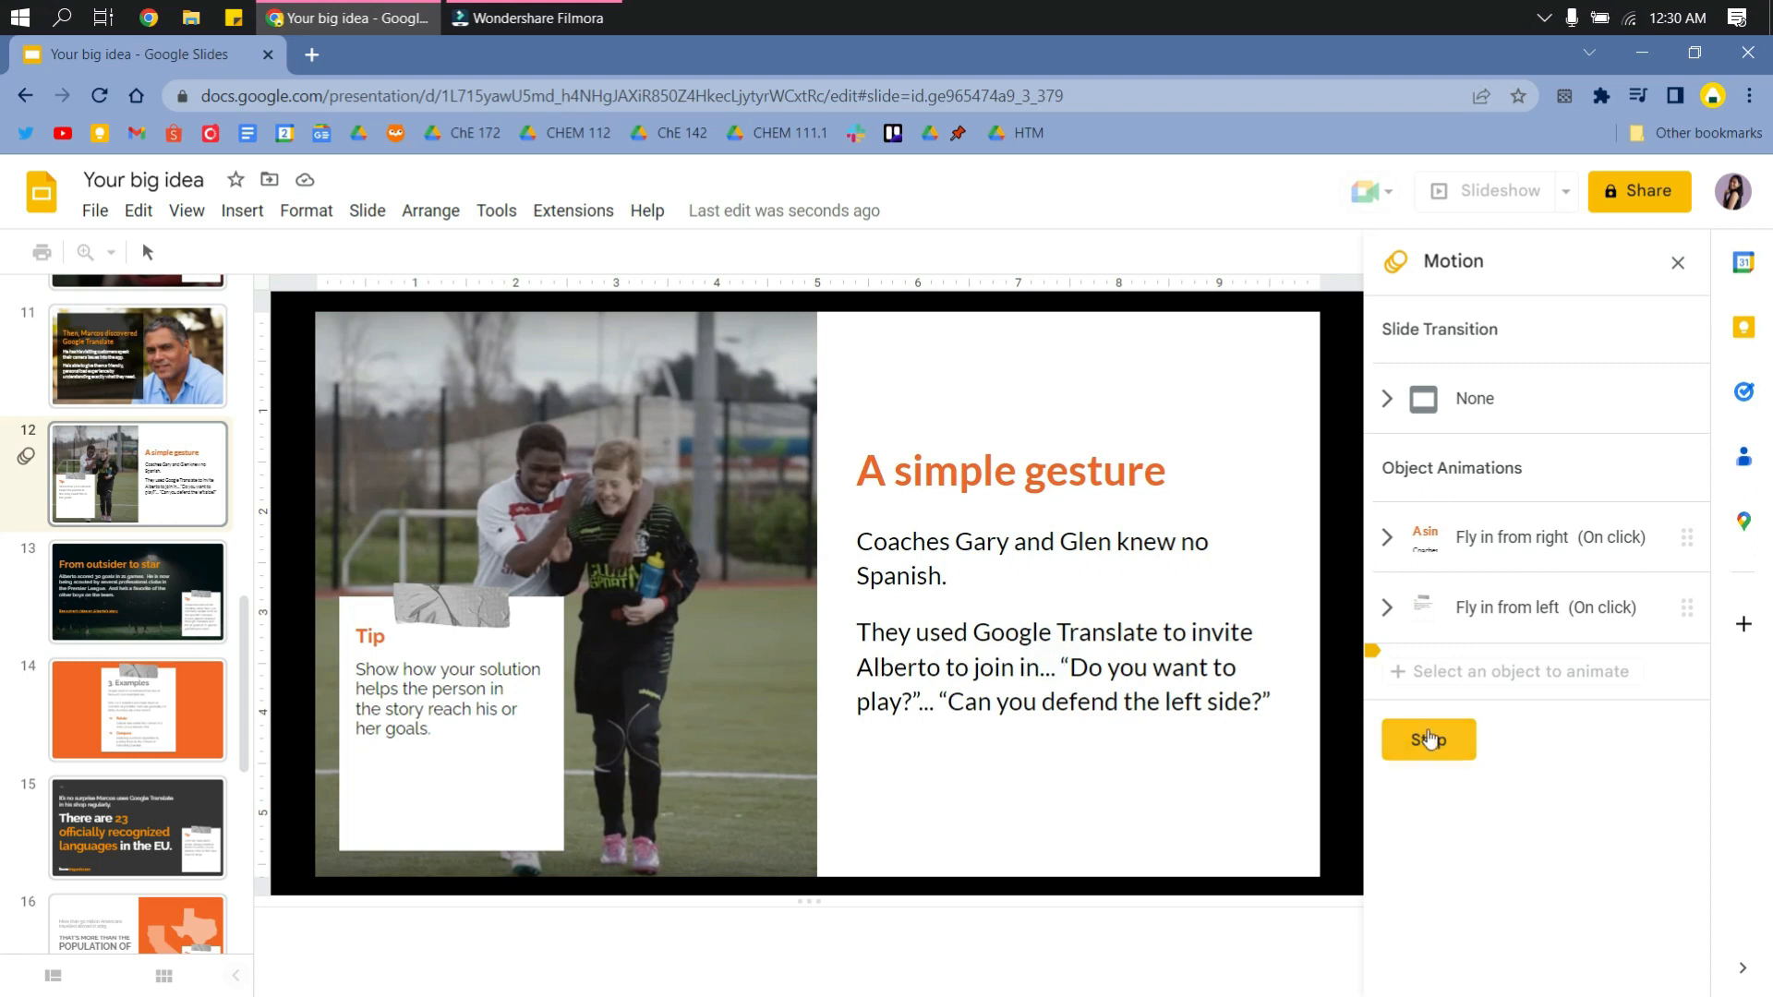
left_click(1427, 739)
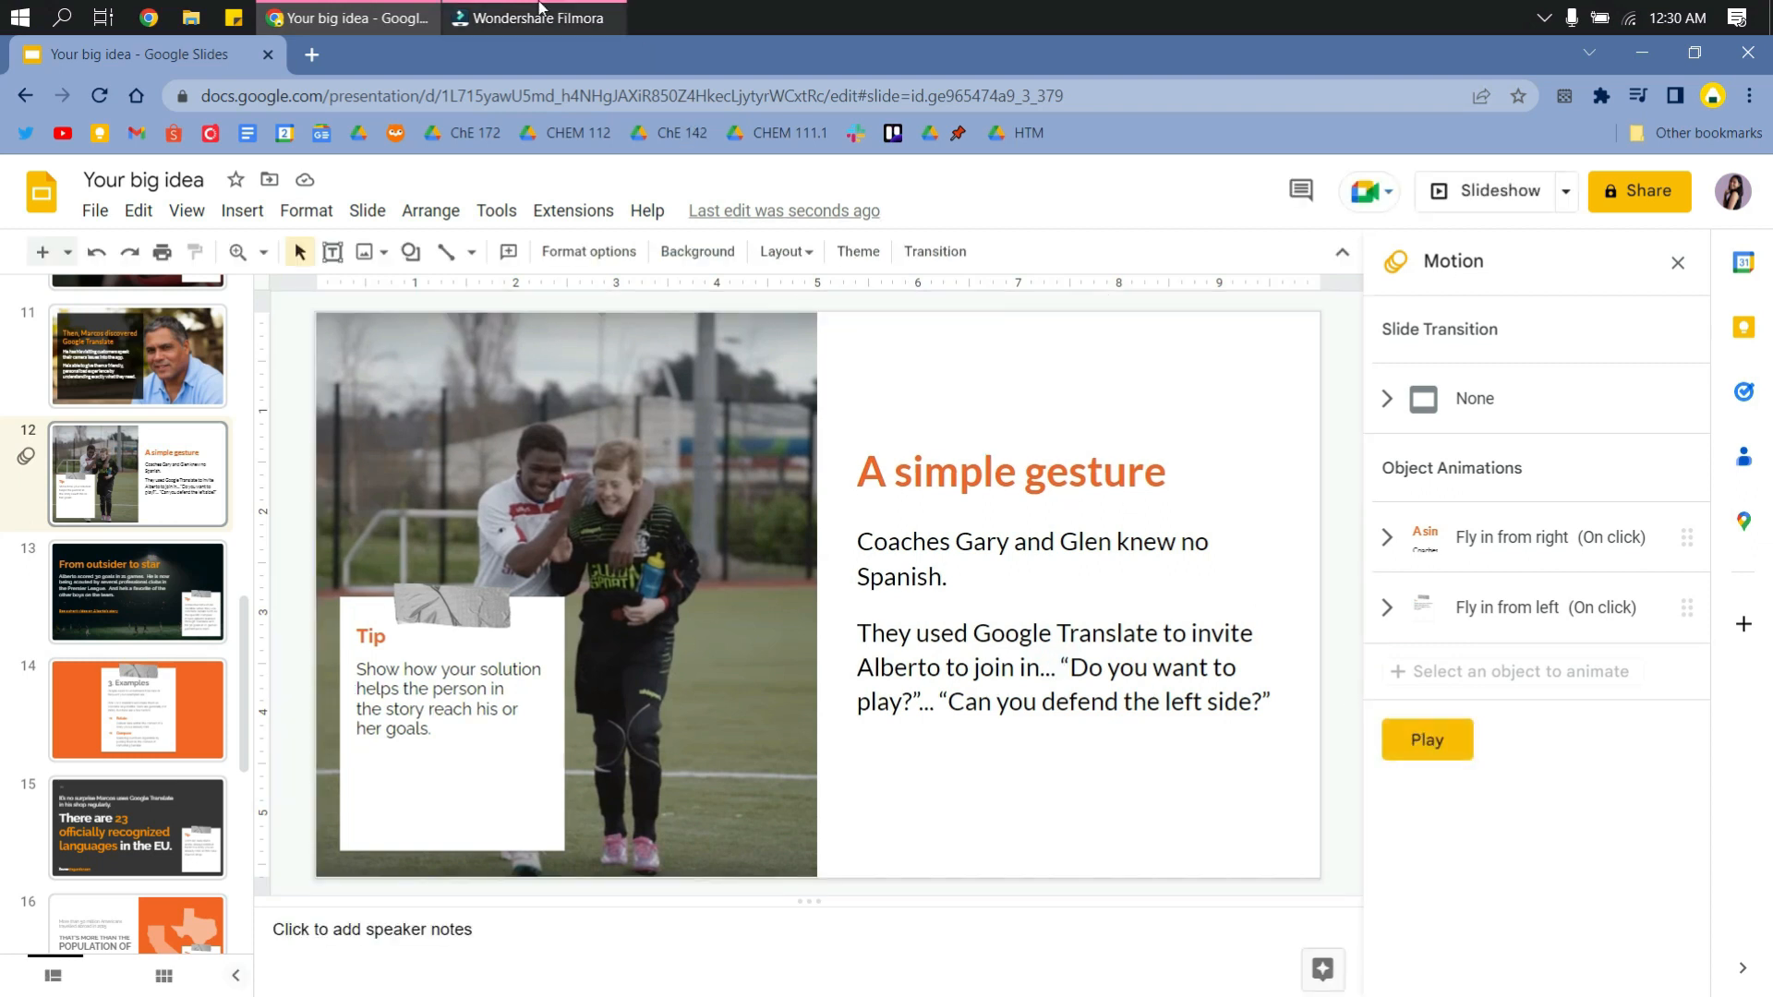